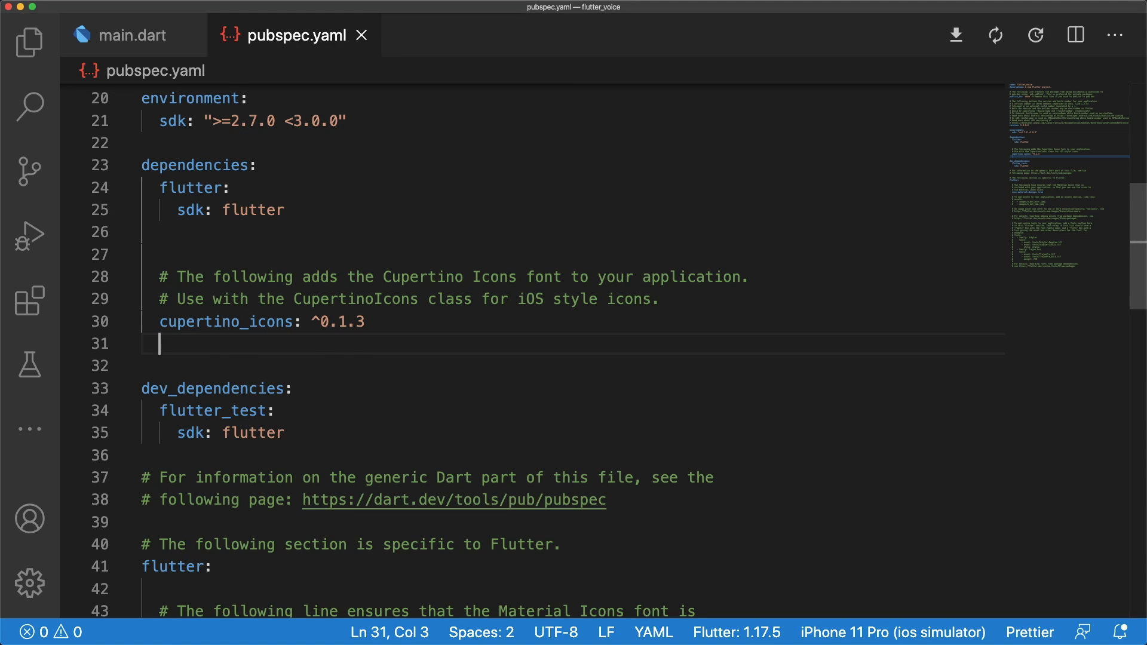
# Step: Add speech_to_text ^2.3.0, highlight_text ^0.7.2 and avatar_glow ^1.2.0 to pubspec.yaml dependencies
pyautogui.write('speech_to_text: ^2.3.0')
pyautogui.write('avatar_glow: ^1.2.0')
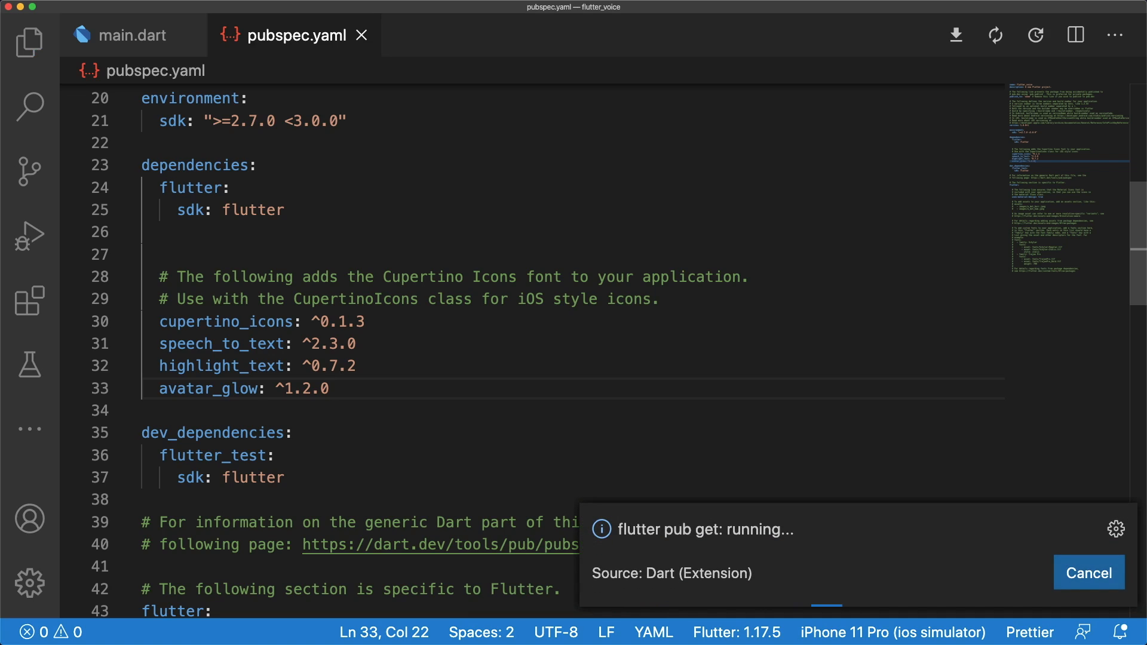
pyautogui.click(1088, 573)
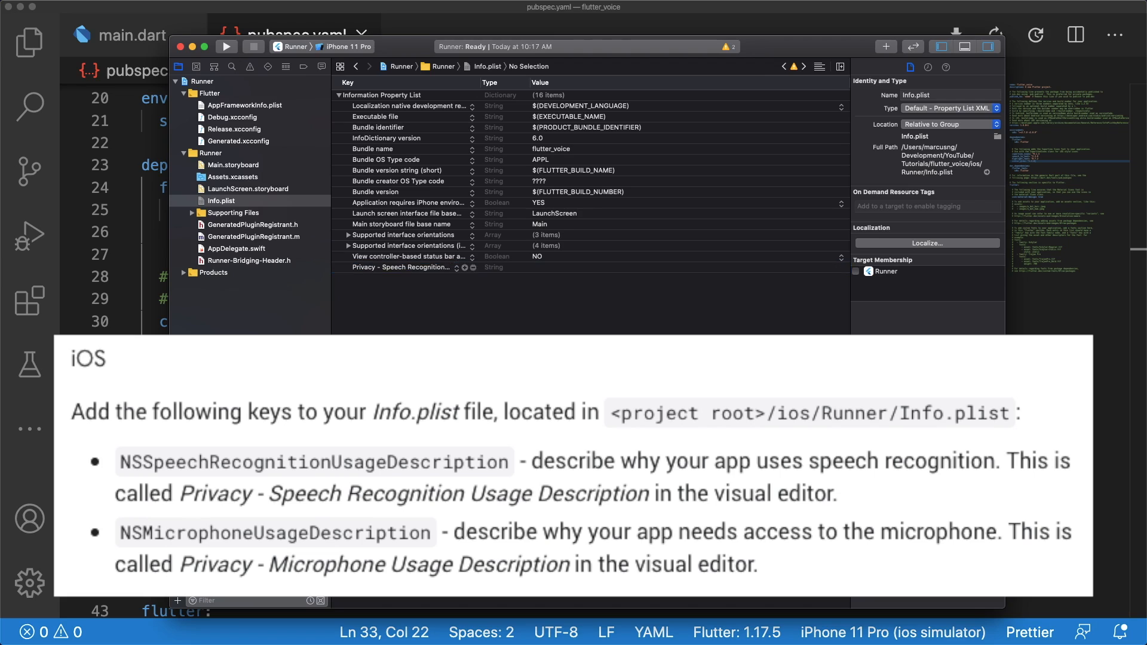
# Step: Describe speech recognition ('Recognize and displa…') and microphone ('Detect speech input') usage in Info.plist
pyautogui.write('Recognize and display speech input')
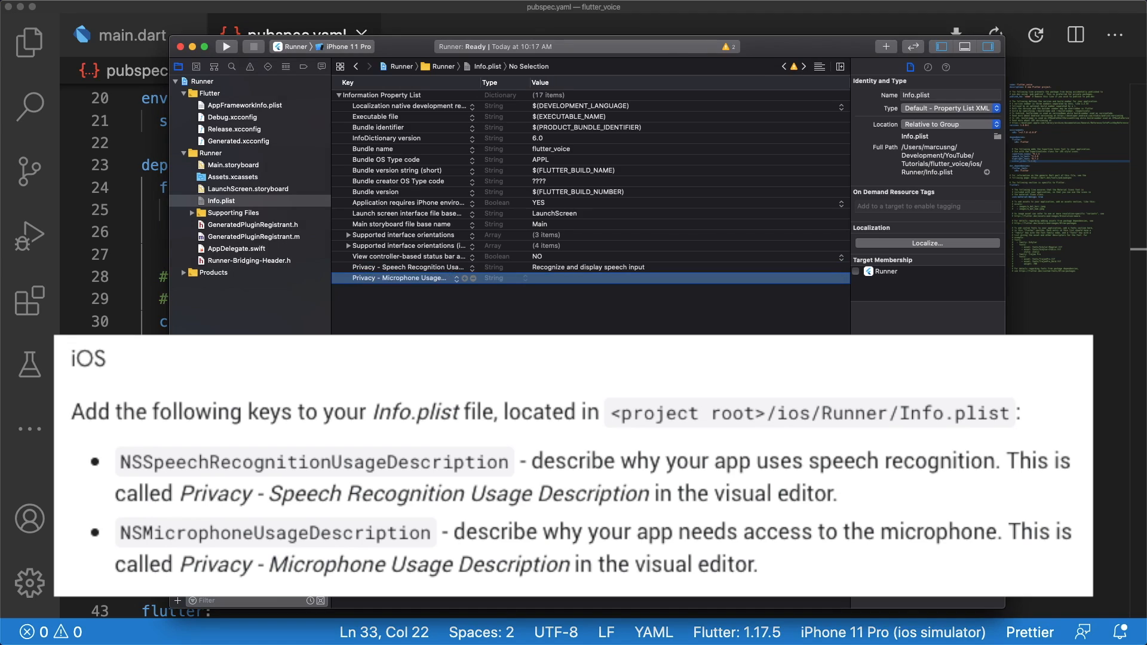
pyautogui.write('Detect speech input')
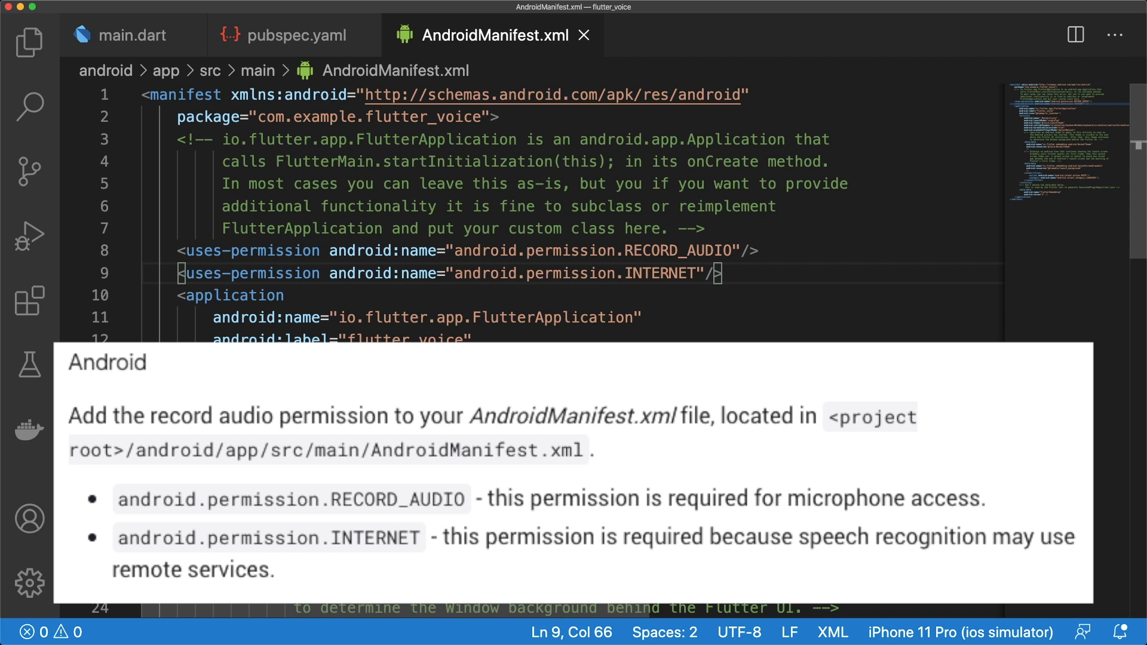
# Step: Search the project files for 'build' to find the app's build.gradle
pyautogui.press('Cmd+p')
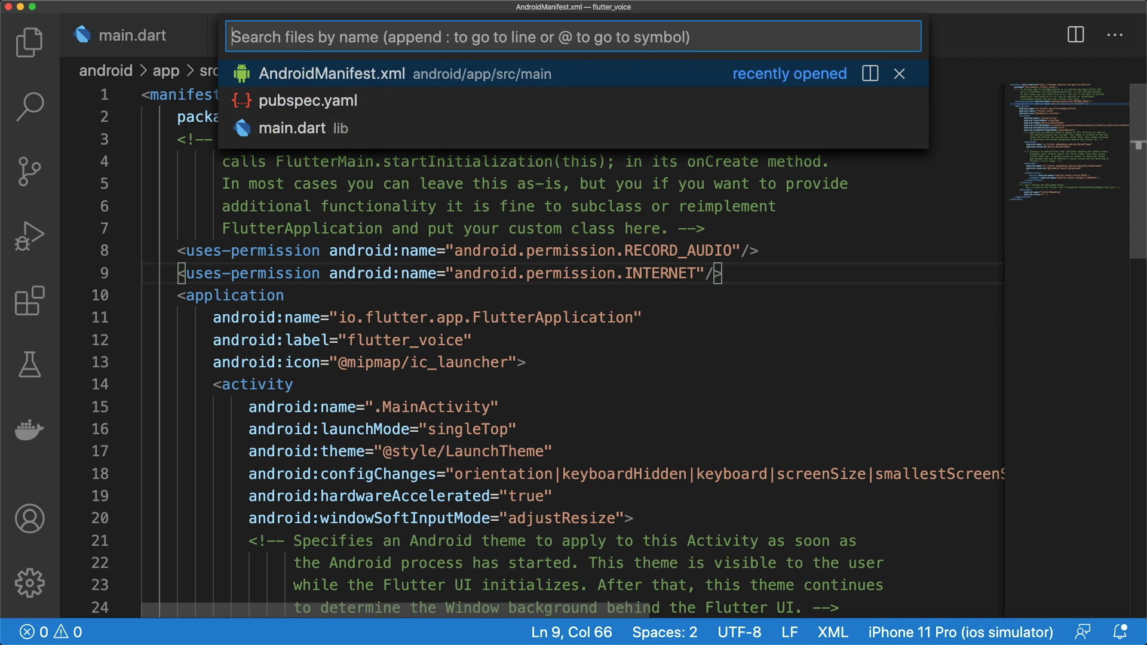
pyautogui.write('build')
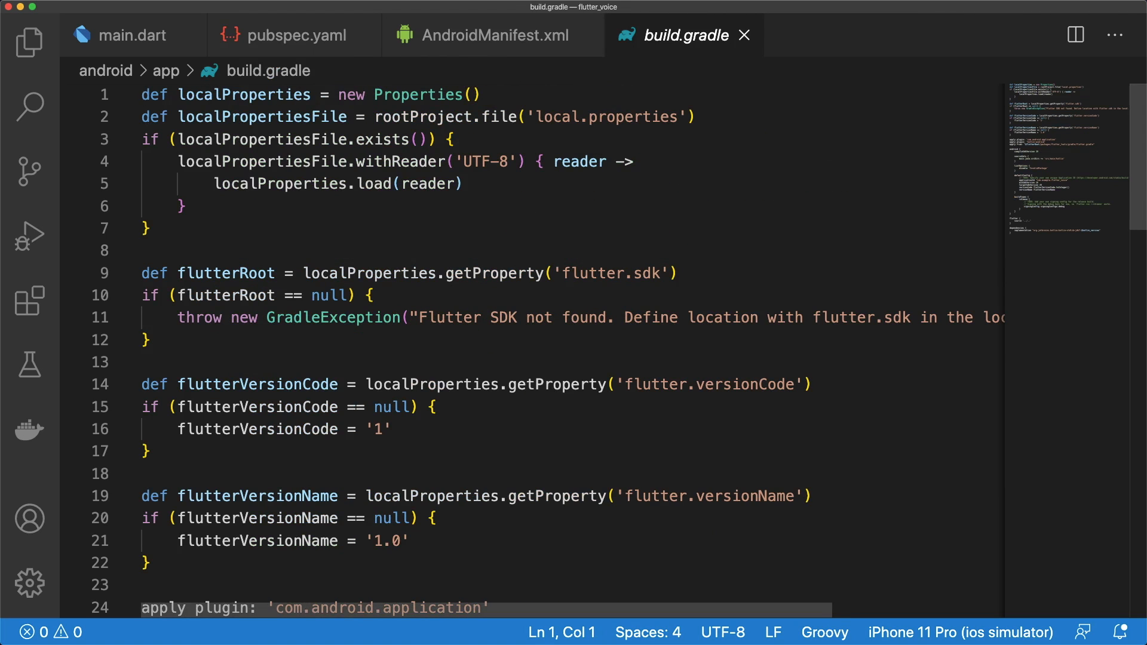
# Step: Edit minSdkVersion in build.gradle's defaultConfig by typing a new digit
pyautogui.scroll(-3)
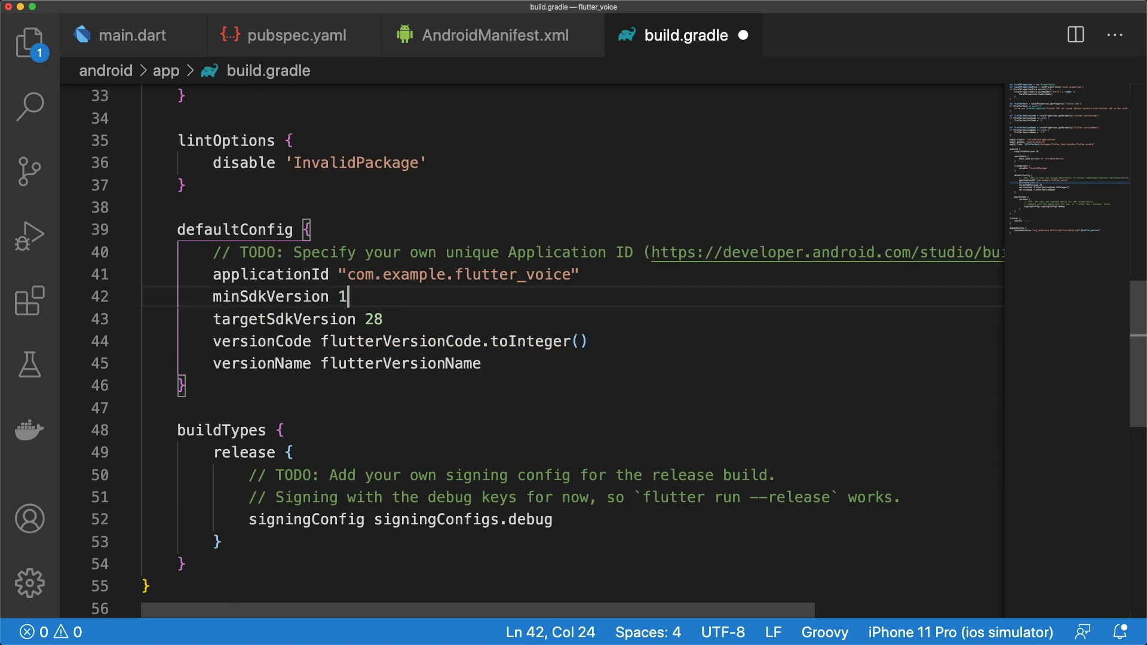
pyautogui.write('1')
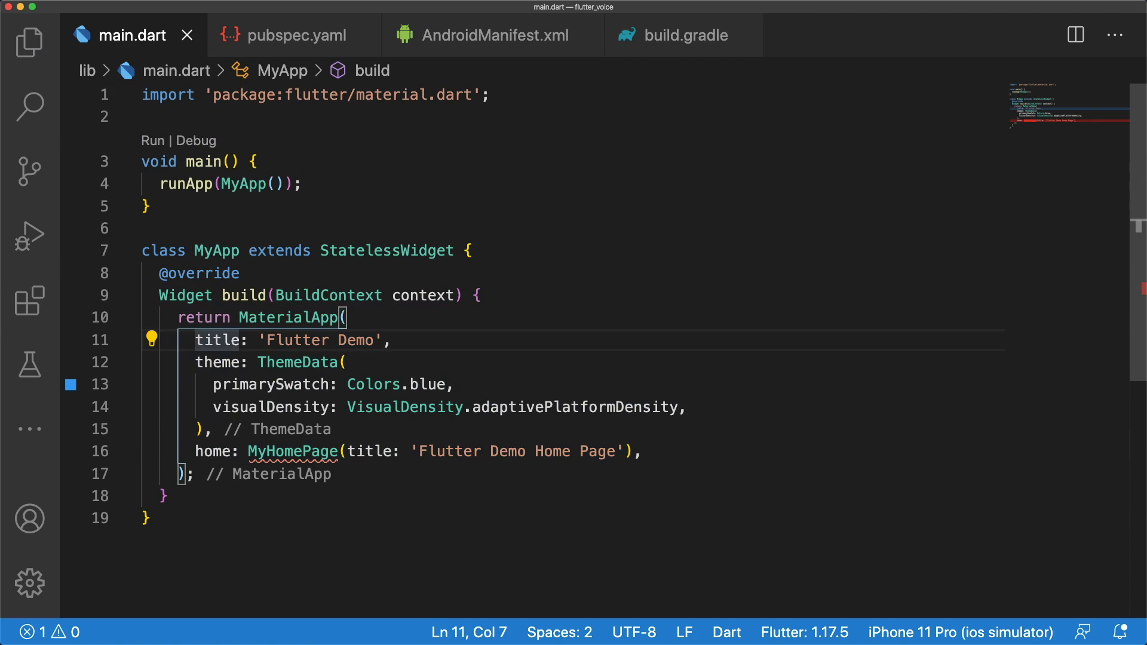
# Step: Replace the demo code with MyApp titled 'Flutter Voice', red theme, SpeechScreen home
pyautogui.moveTo(195, 340); pyautogui.dragTo(643, 452)
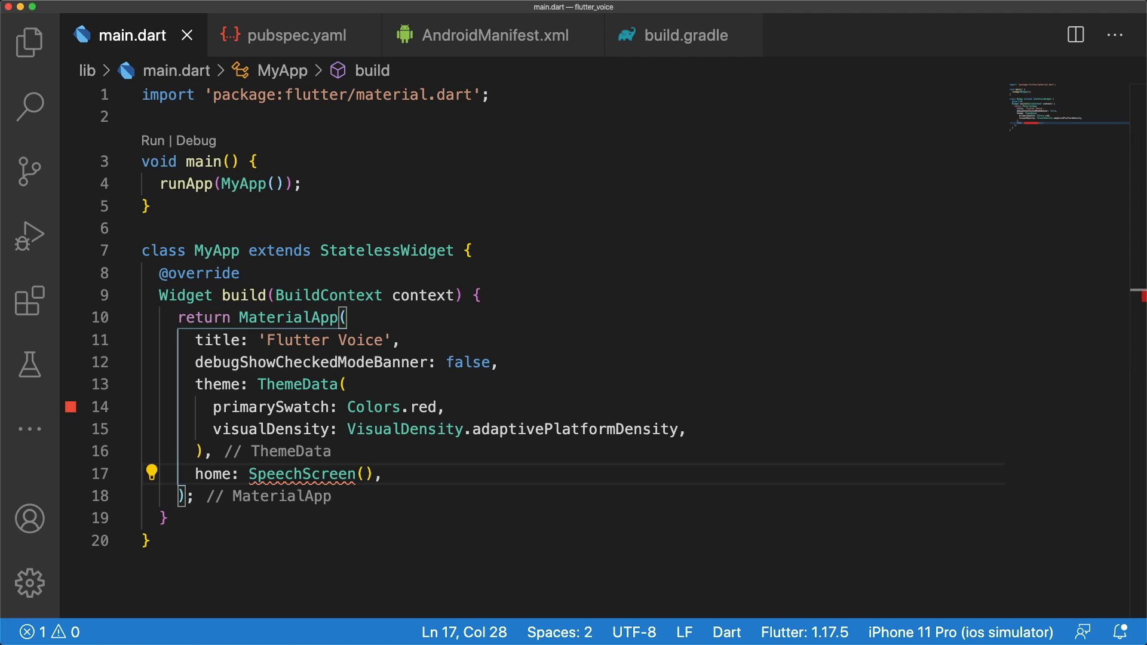
pyautogui.scroll(-3)
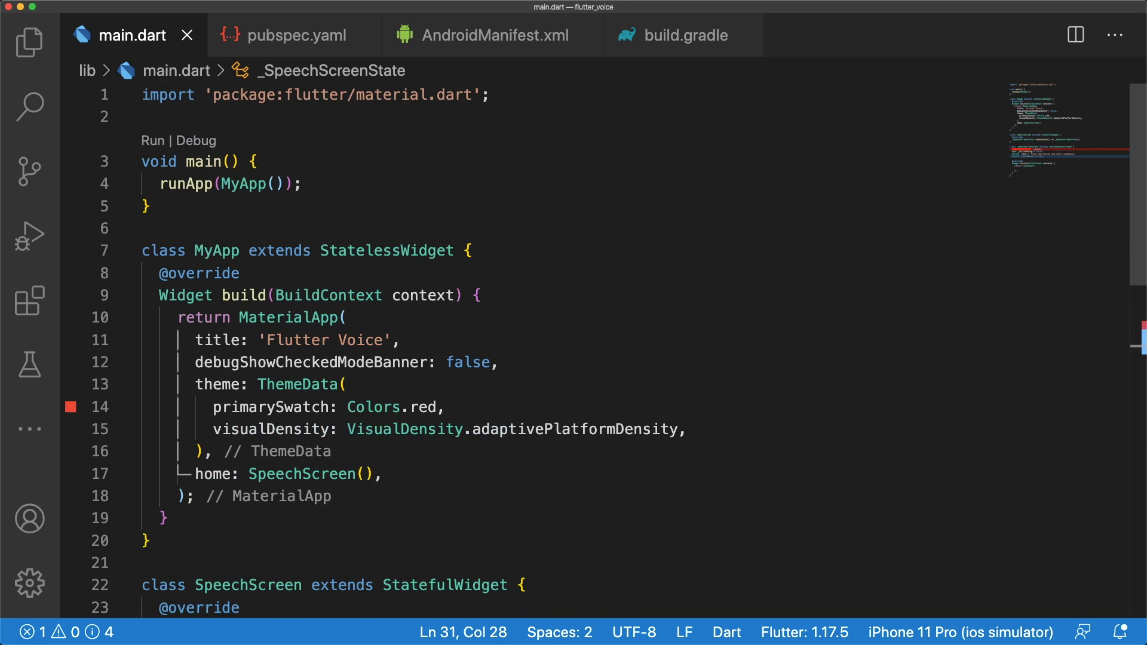
# Step: Import speech_to_text as stt, add listening, text, confidence fields, and save
pyautogui.write("import 'spee")
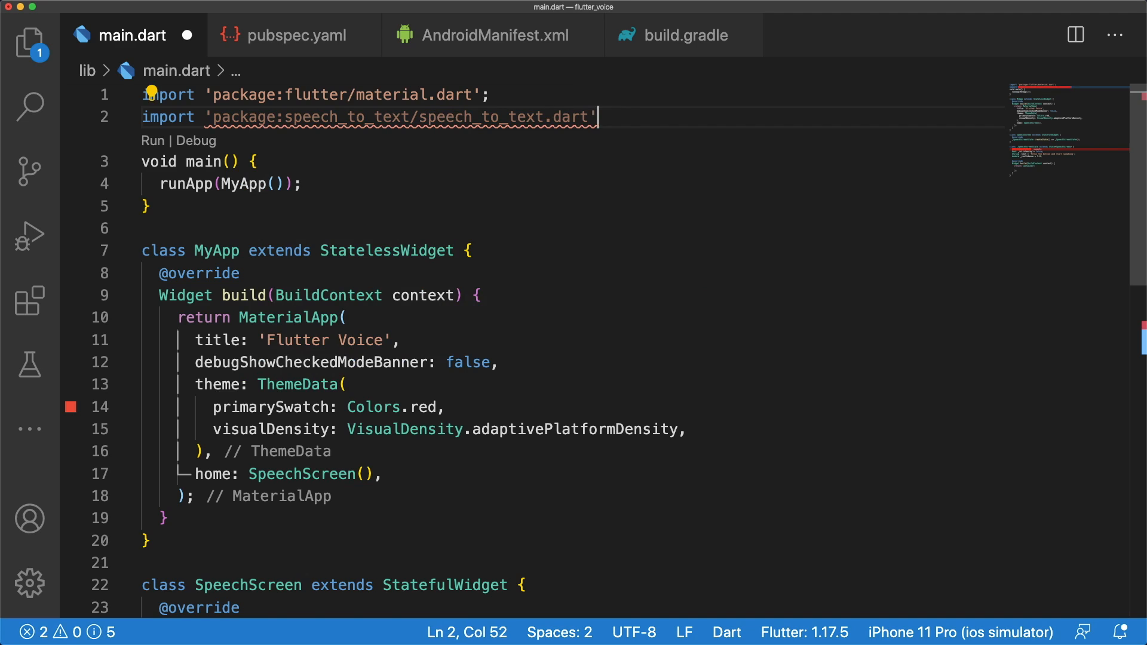
pyautogui.write('as stt;')
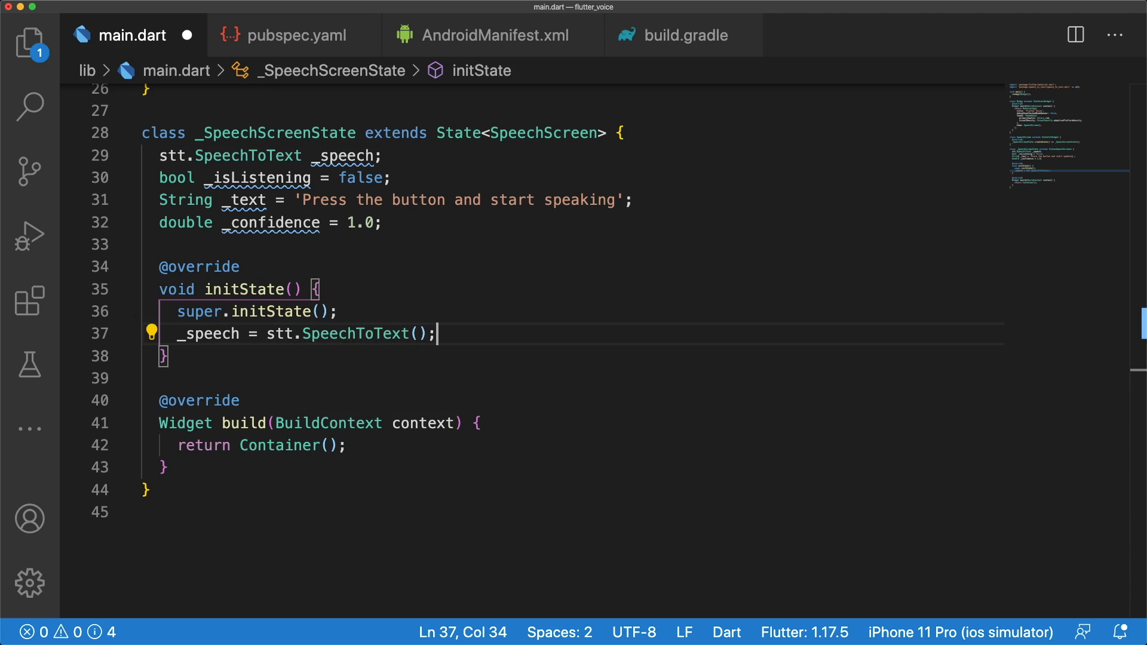
pyautogui.press('cmd+s')
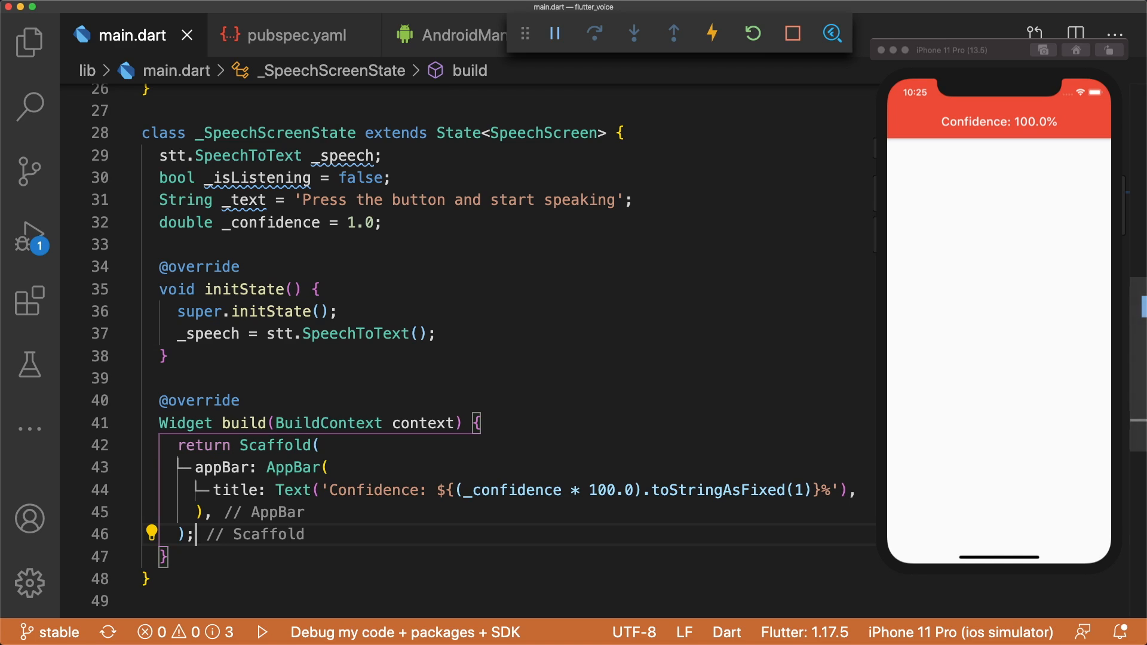
# Step: Add a Scaffold with a confidence AppBar and mic FloatingActionButton, shown in the simulator
pyautogui.scroll(-3)
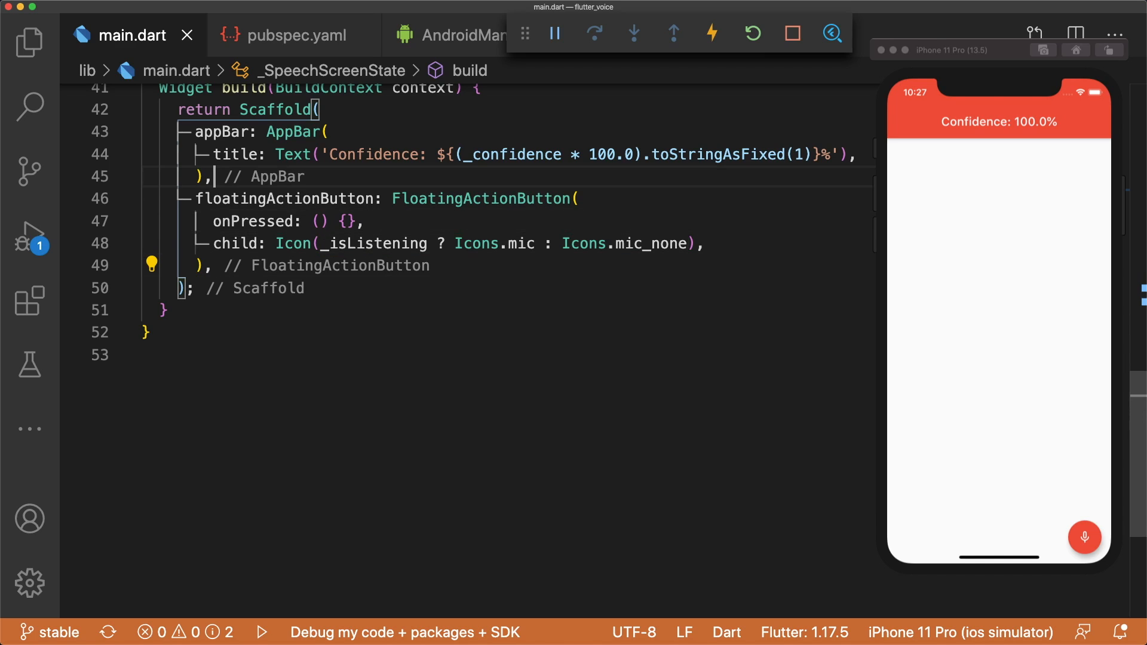
# Step: Center the mic button and wrap it in AvatarGlow with endRadius 75 and repeat
pyautogui.write('float')
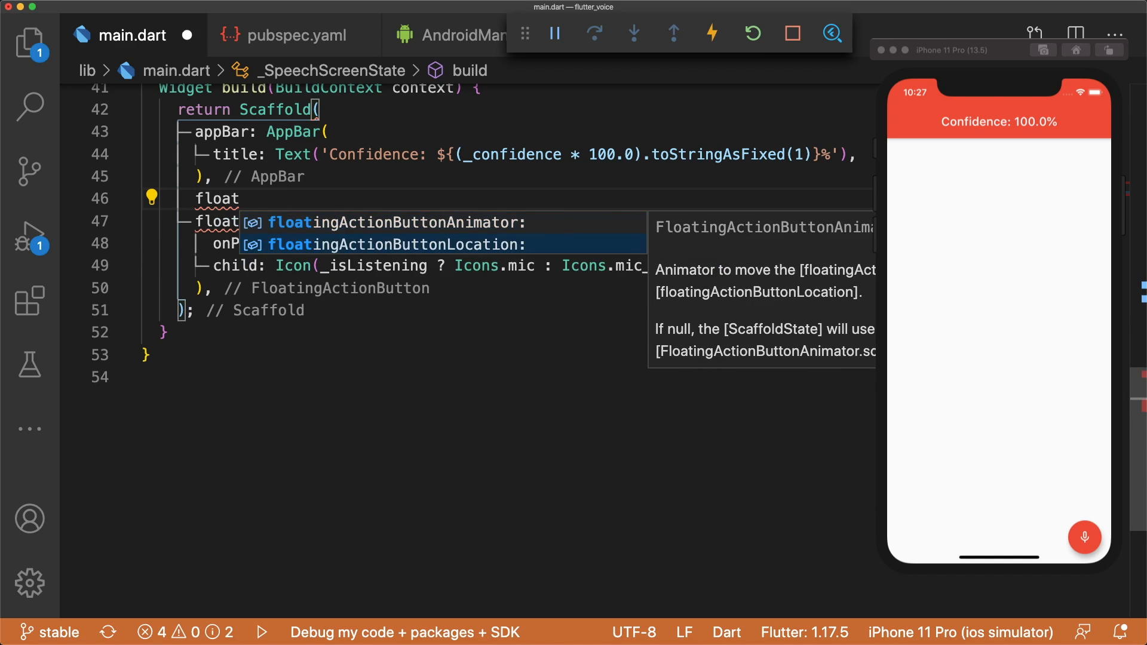
pyautogui.write('floatingActionButtonLocation: FloatingActionButtonLocation.centerFloat,')
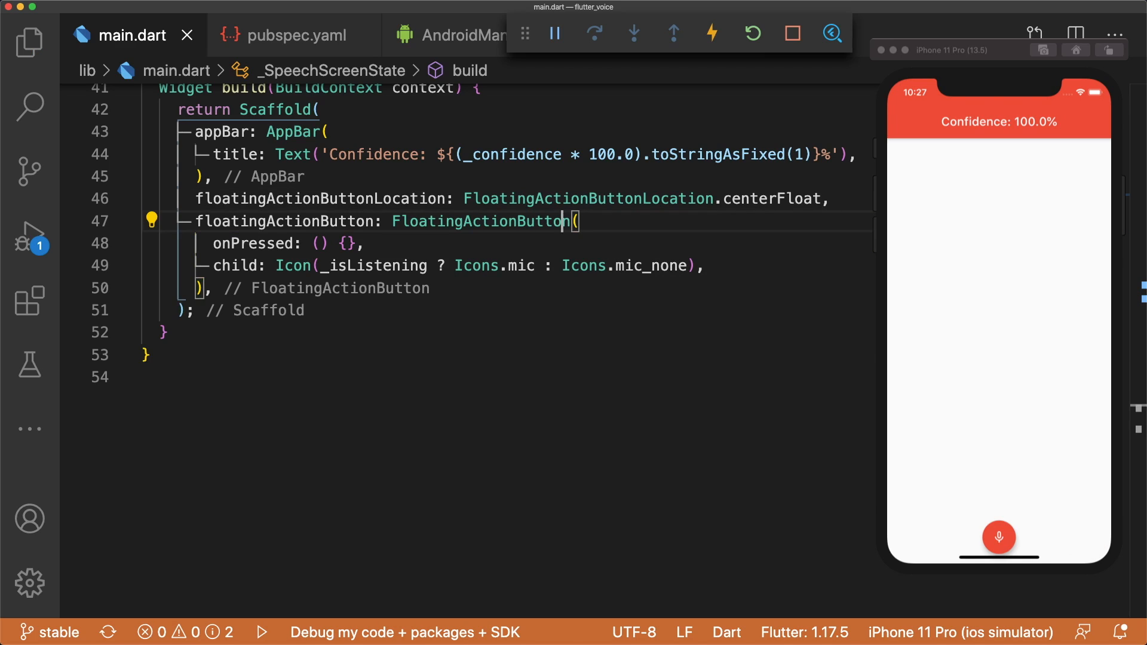
pyautogui.write('AvatarGlow(')
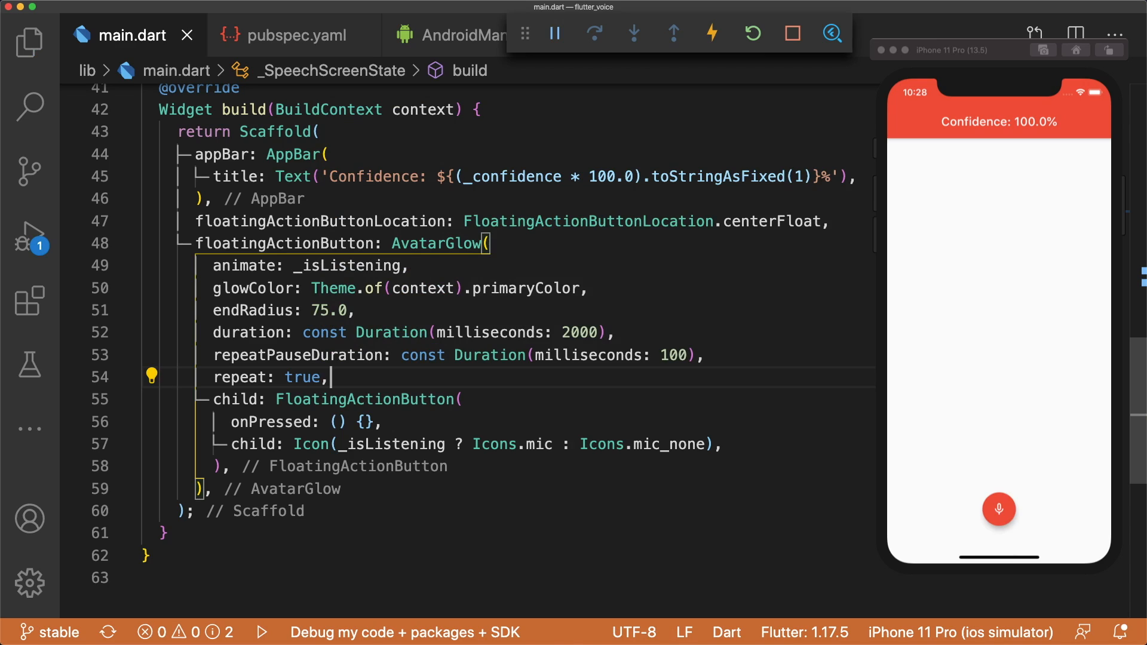
pyautogui.doubleClick(352, 265)
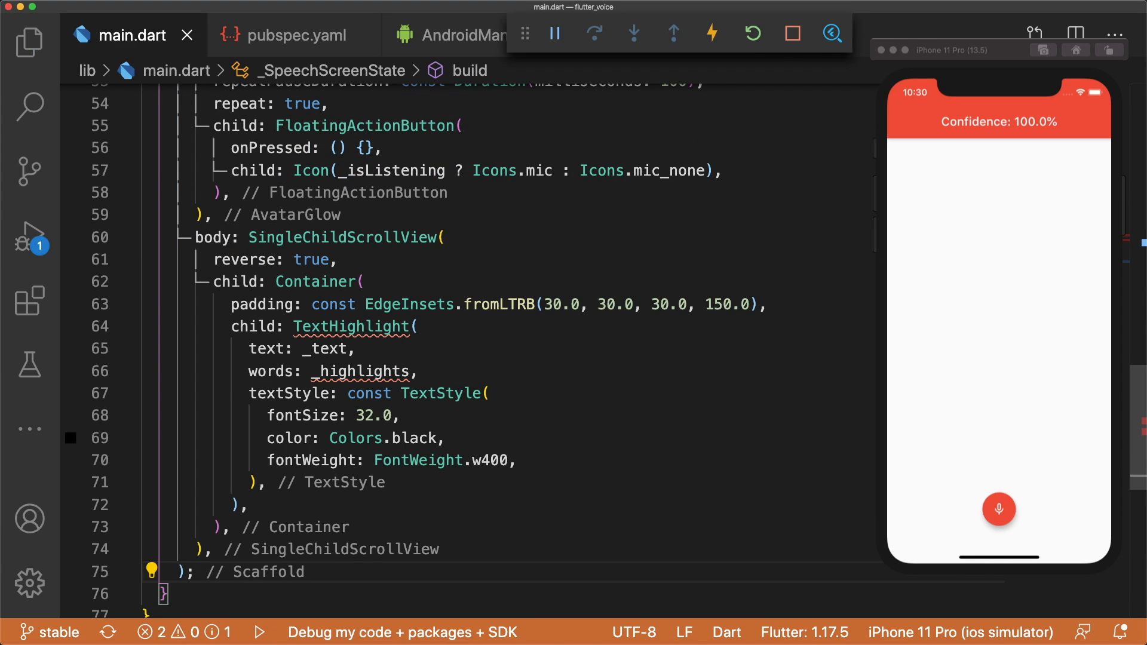
# Step: Add a reversed SingleChildScrollView body with TextHighlight of _text at font size 32
pyautogui.click(351, 326)
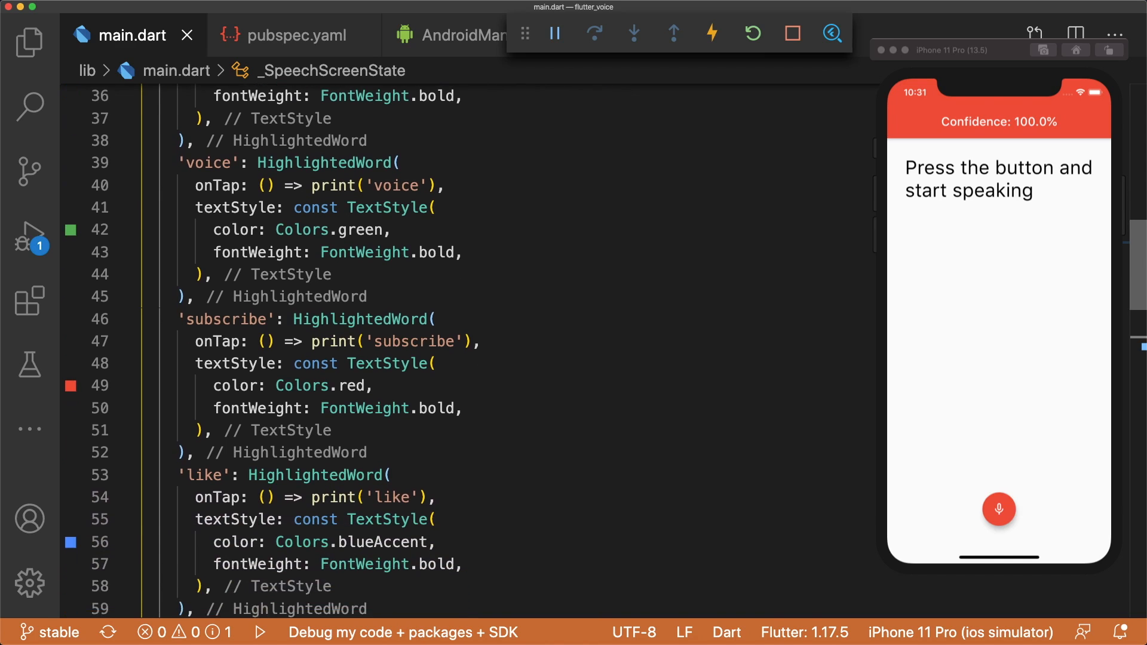
# Step: Fill _highlights with voice, subscribe, like and comment, each bold-coloured and printing on tap
pyautogui.scroll(-3)
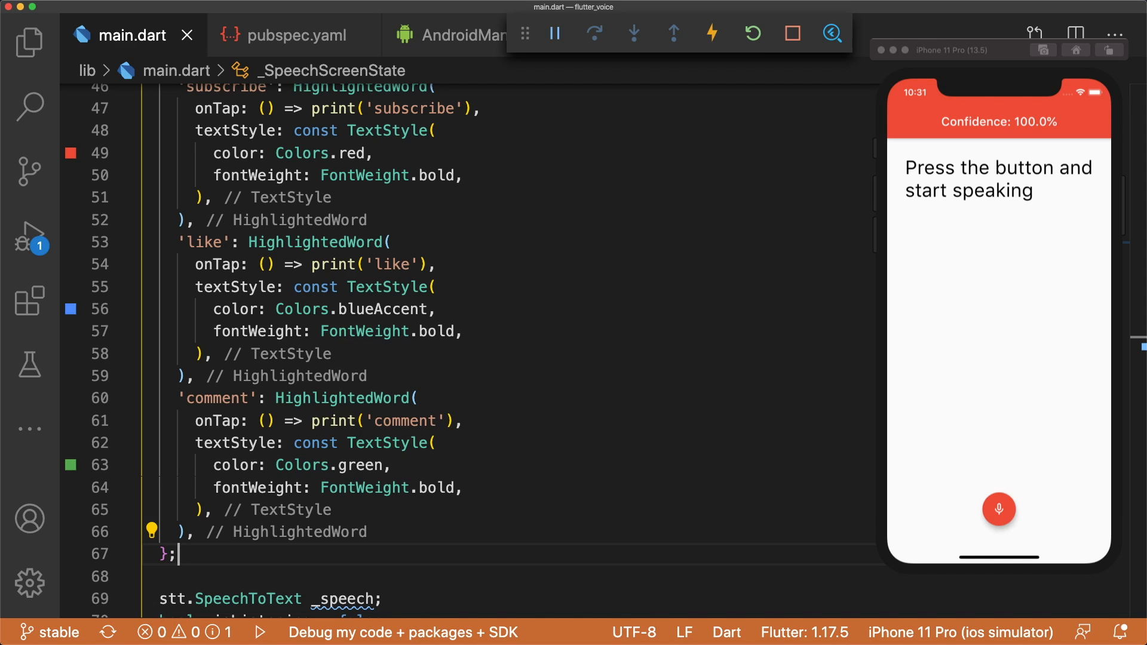
pyautogui.scroll(-3)
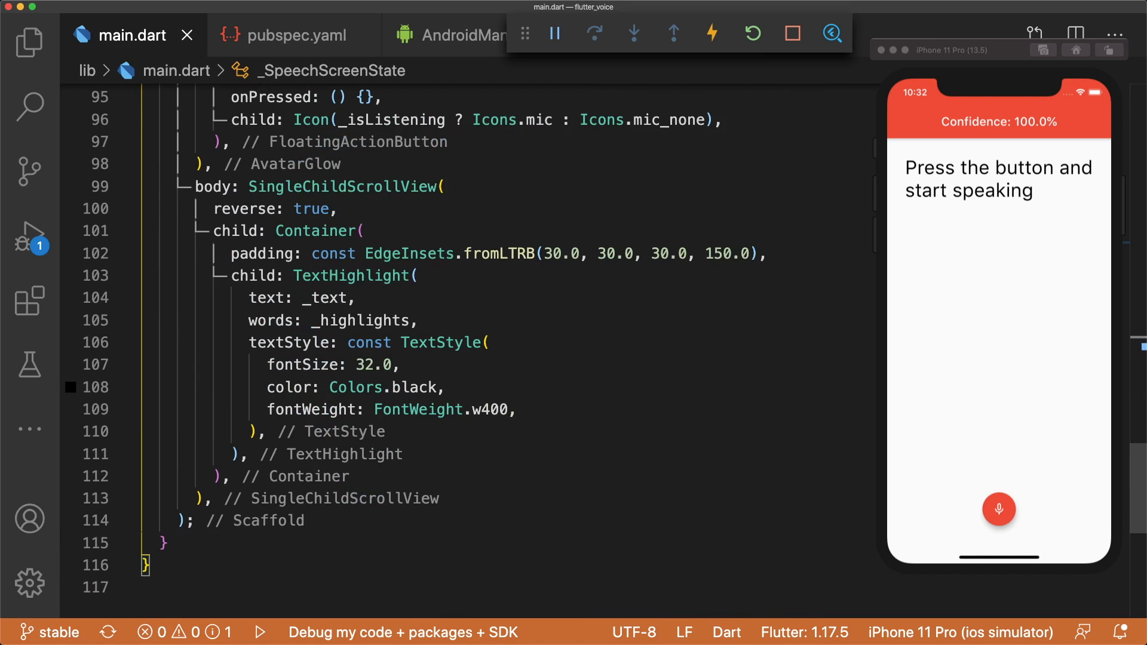
pyautogui.click(328, 298)
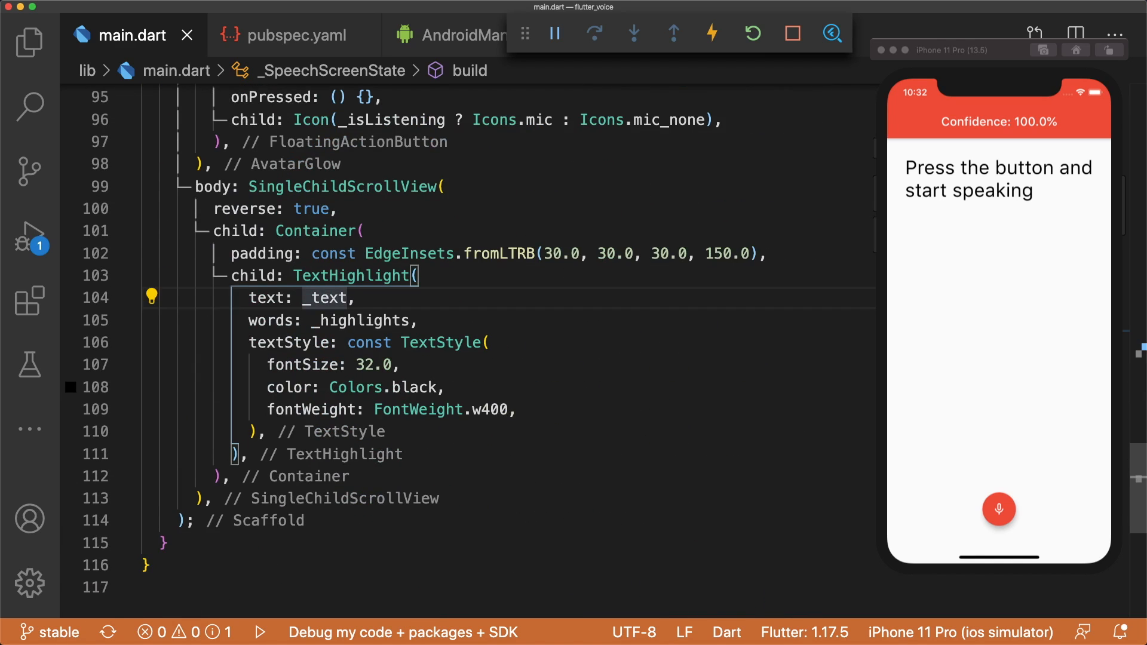
pyautogui.write('//')
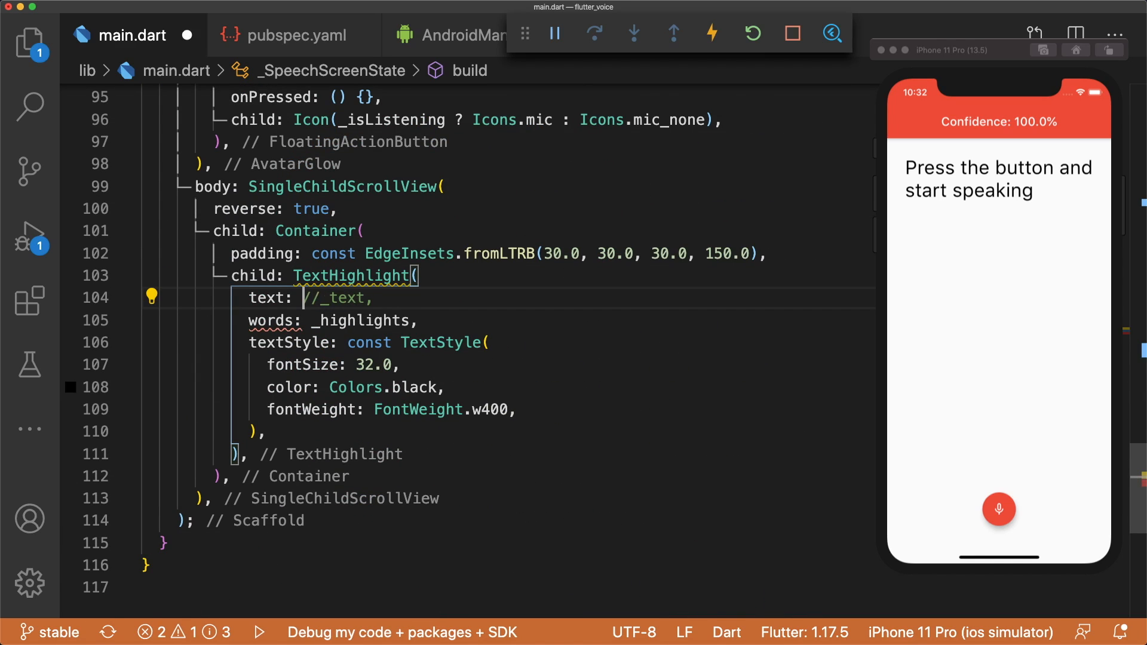
pyautogui.write("''")
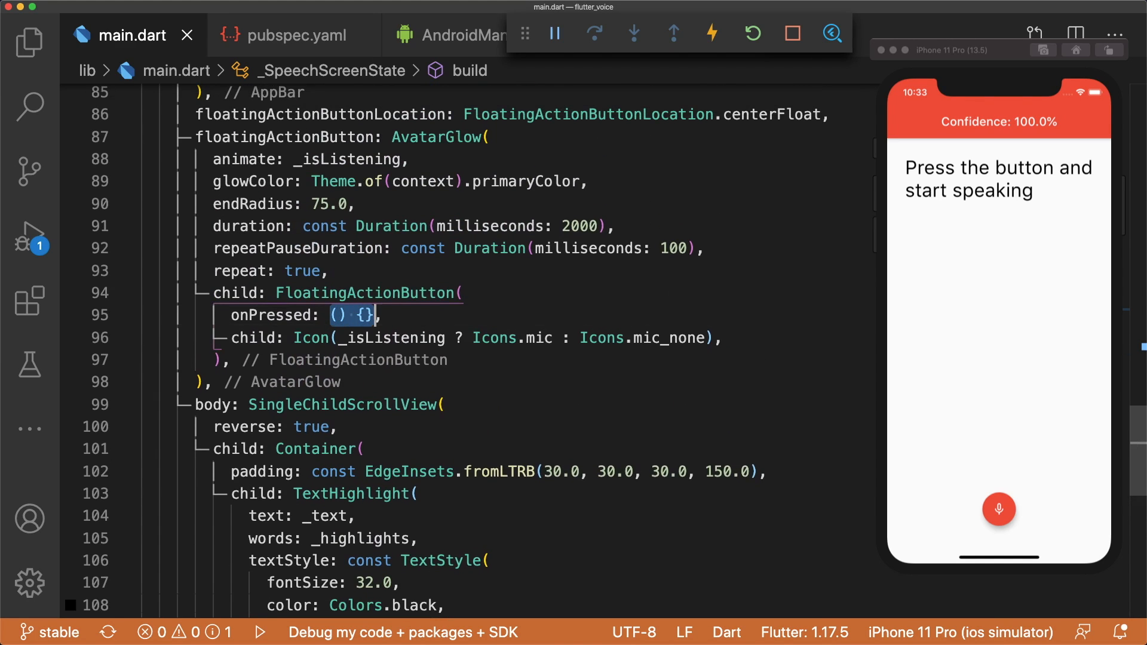
# Step: Replace the mic button's empty onPressed callback with _listen
pyautogui.write('_listen')
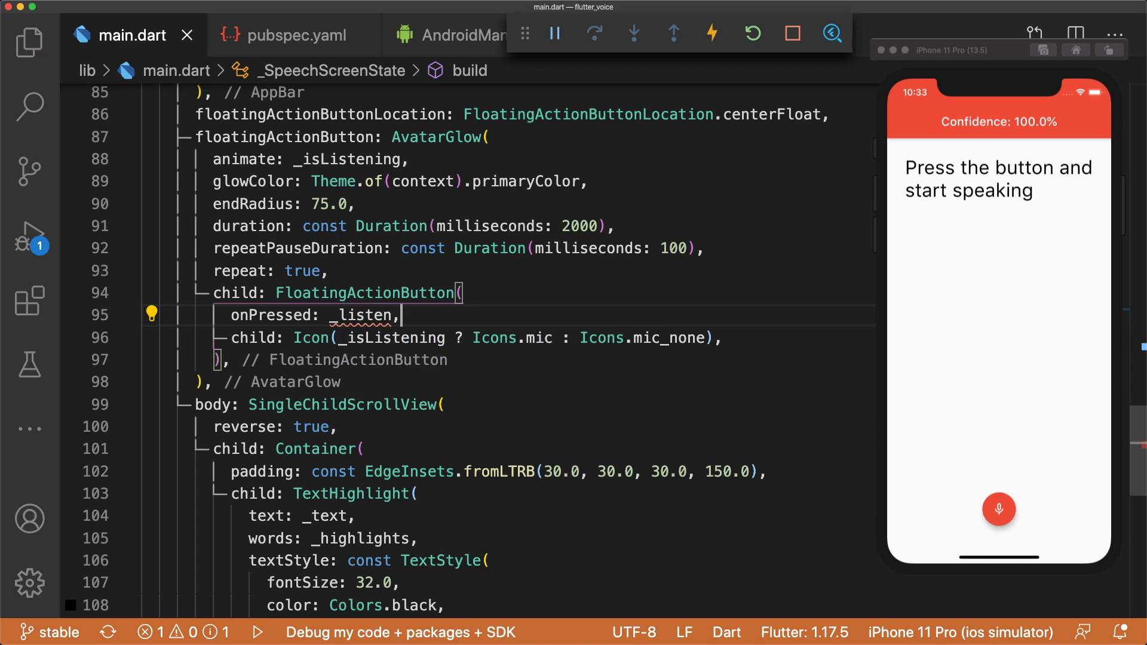